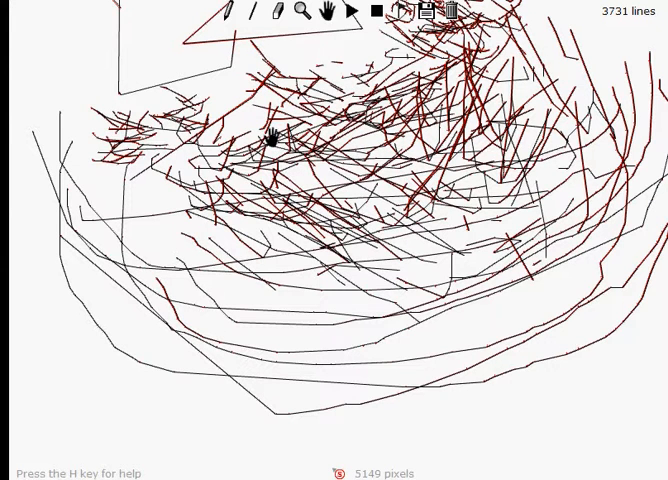
{"action": "mouse_move", "coordinate": [355, 25]}
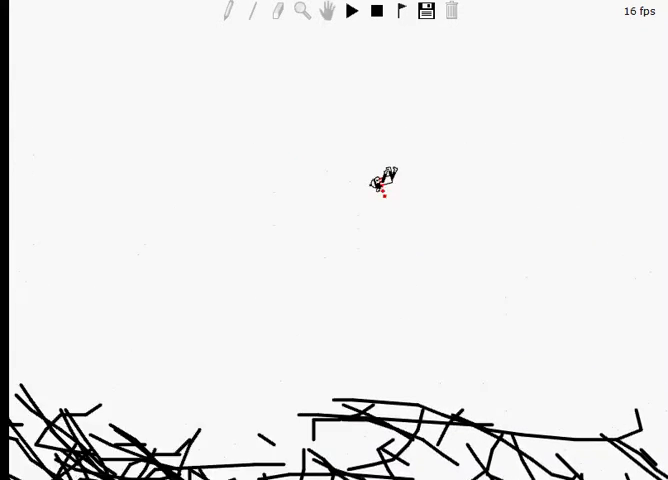
{"action": "left_click", "coordinate": [351, 11]}
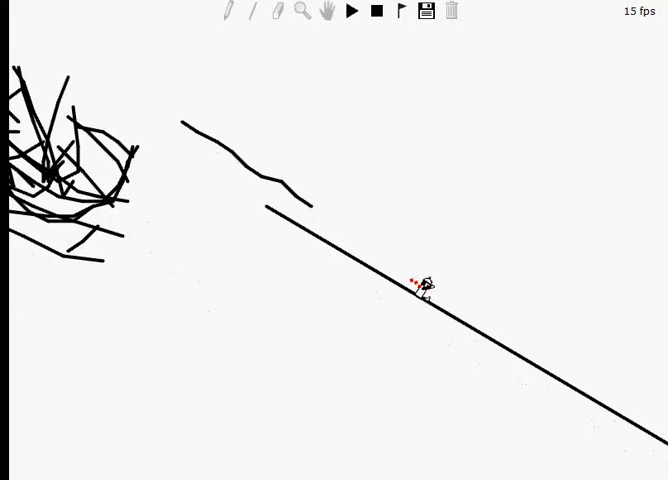
{"action": "left_click", "coordinate": [351, 11]}
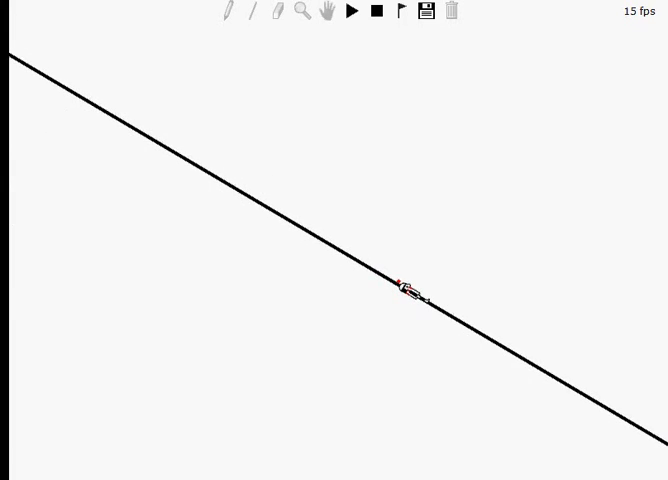
{"action": "left_click_drag", "start_coordinate": [408, 286], "coordinate": [412, 186]}
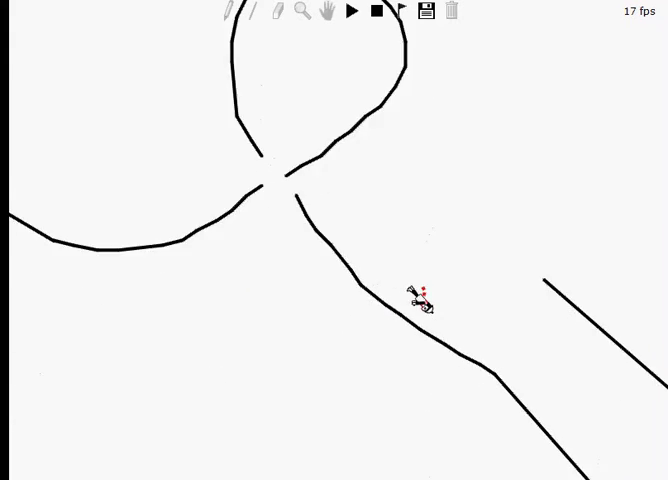
{"action": "left_click", "coordinate": [350, 11]}
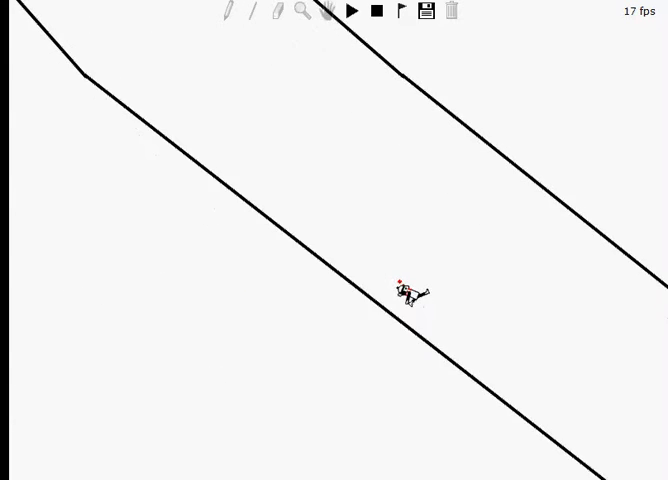